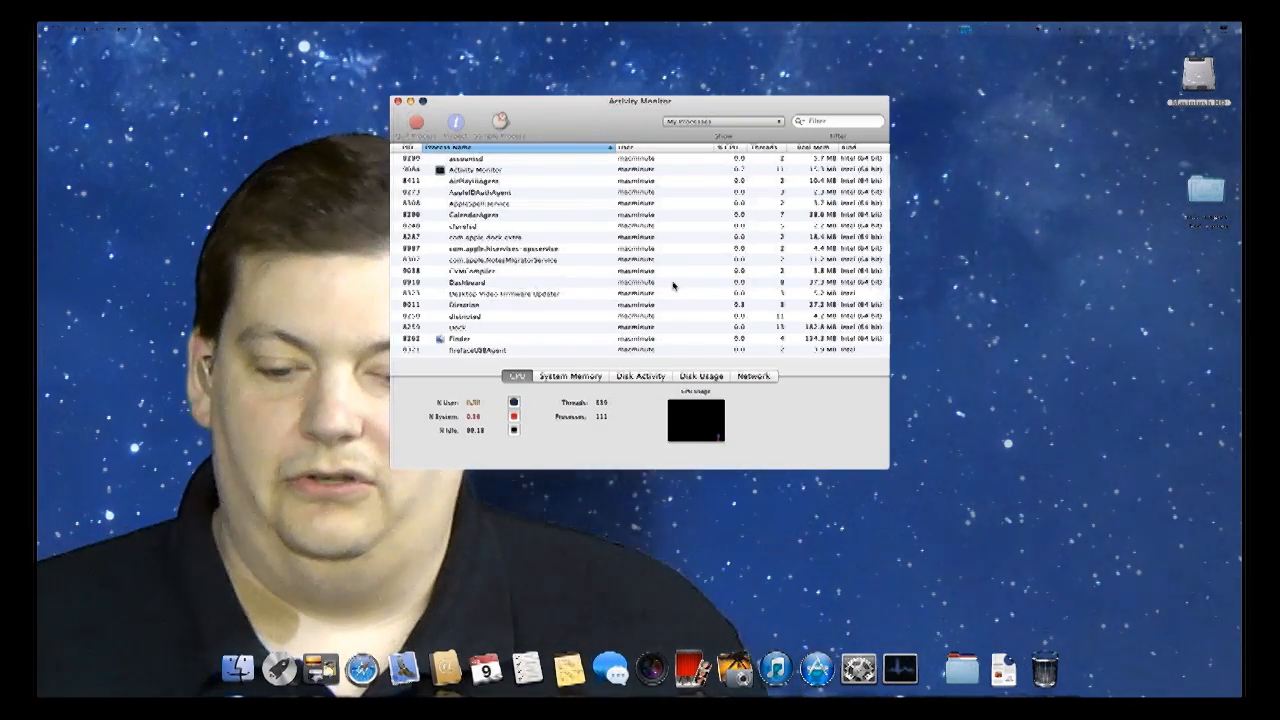
View Disk Activity, Disk Usage and Network statistics, then settle on the System Memory breakdown
click(640, 376)
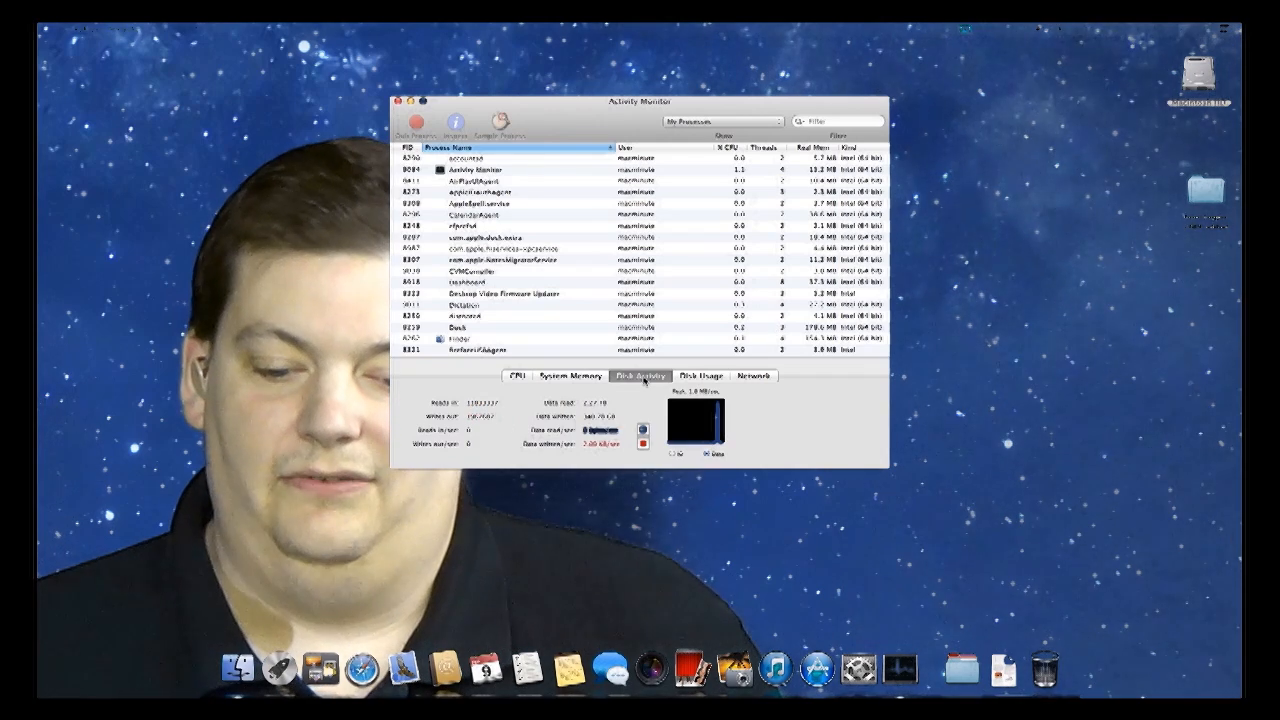
click(700, 376)
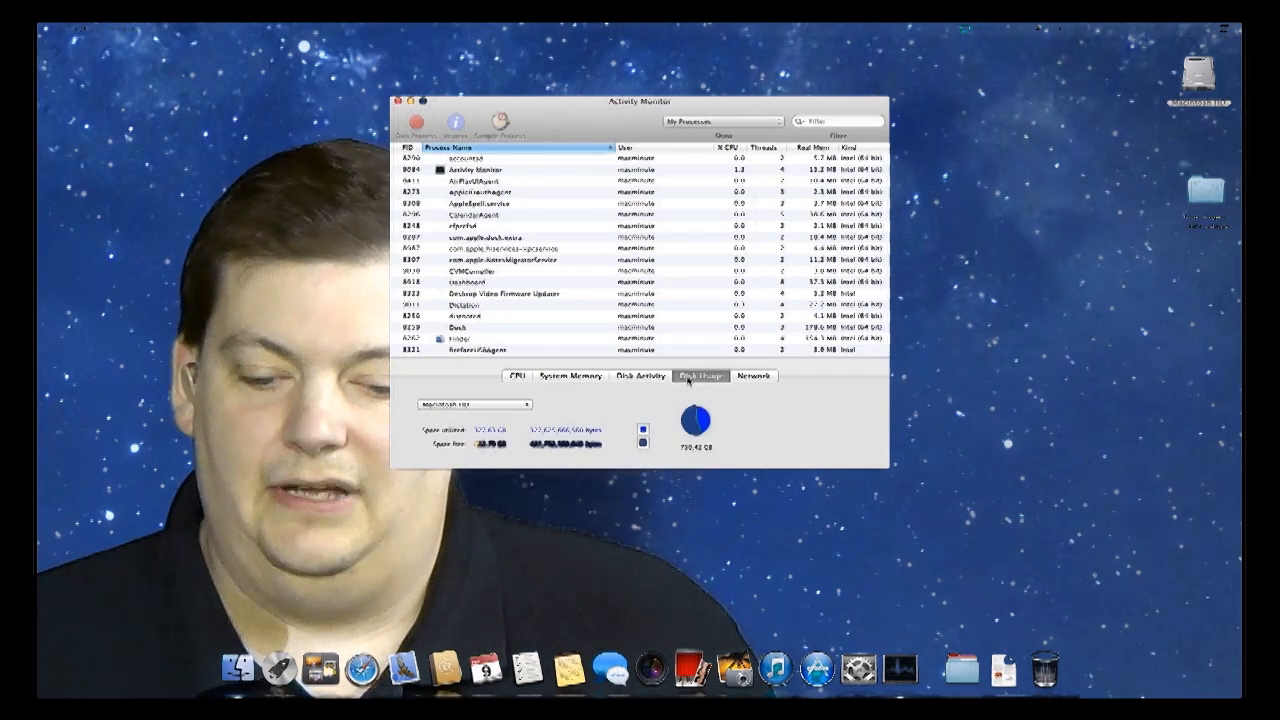
click(752, 376)
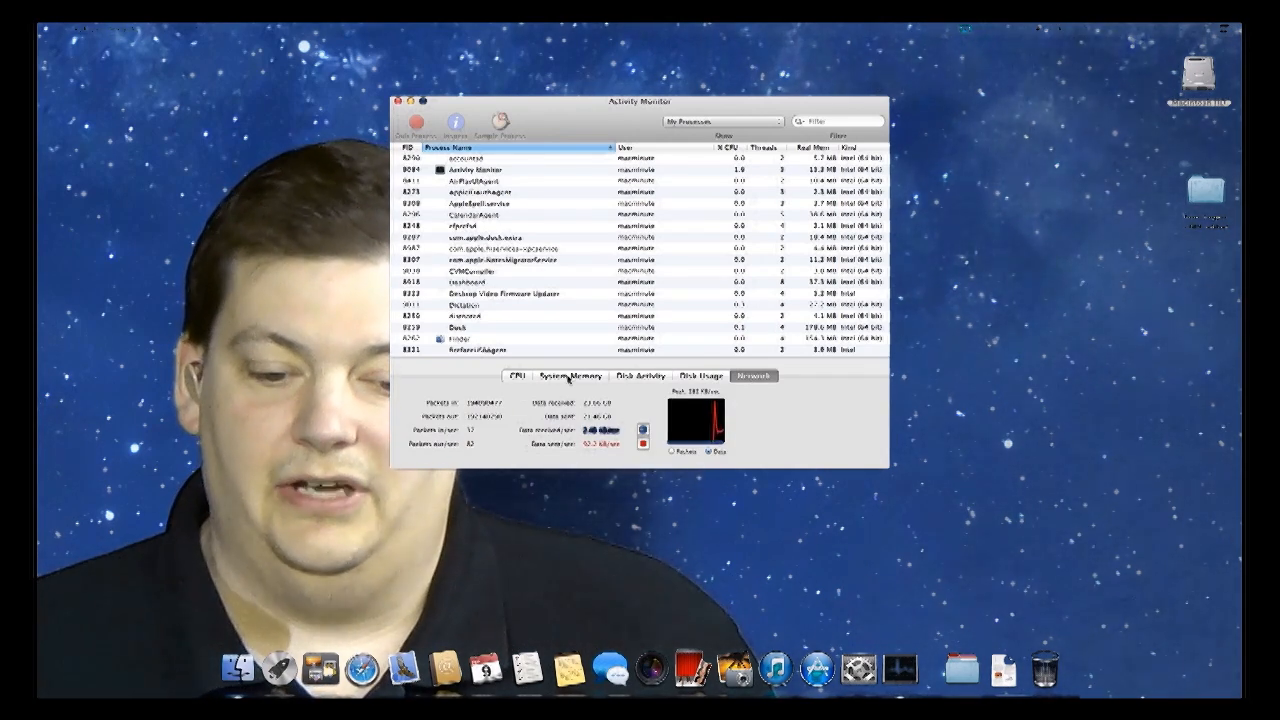
click(568, 376)
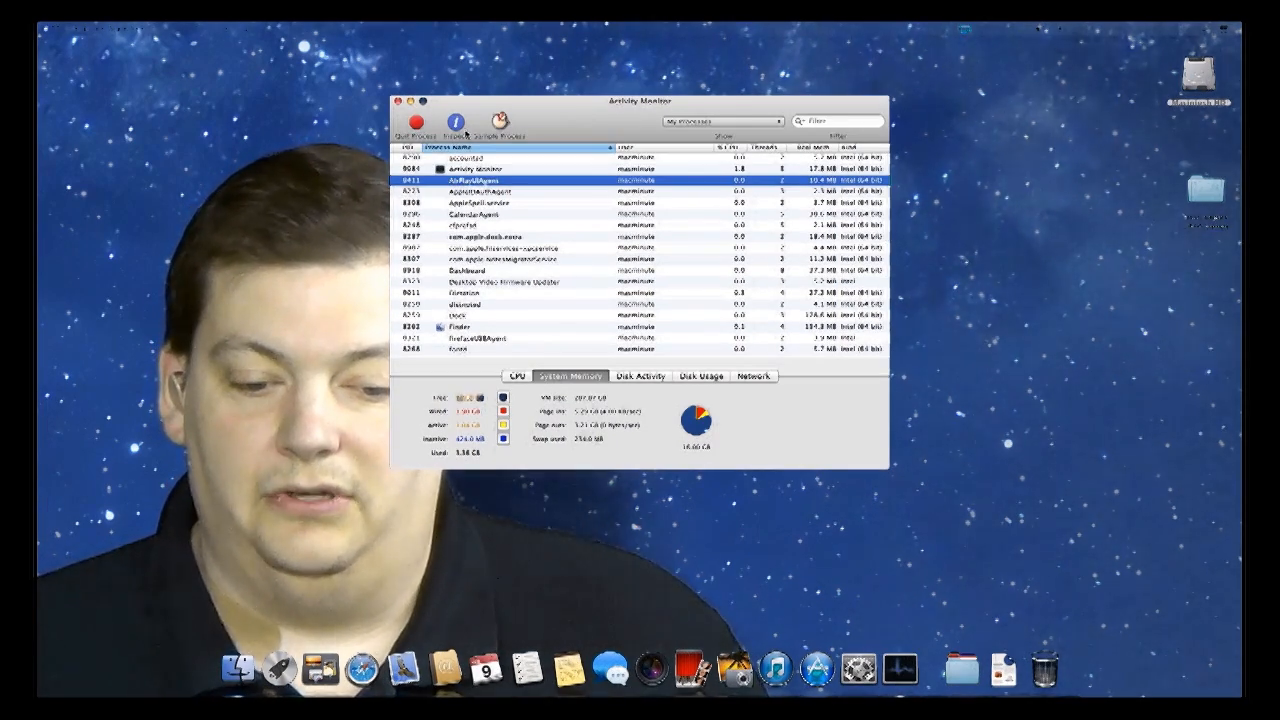
mouse_move(456, 124)
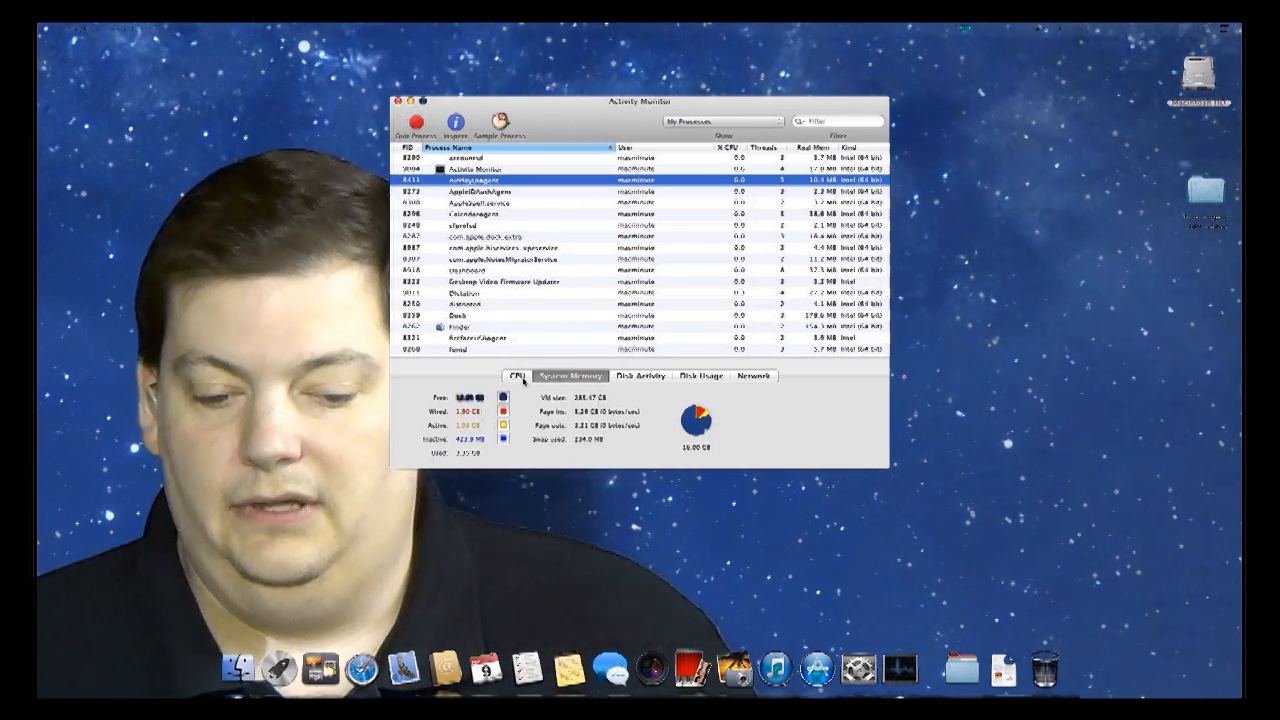
Cycle through CPU, Disk Activity, Disk Usage and Network figures, finishing back on the CPU load view
click(516, 376)
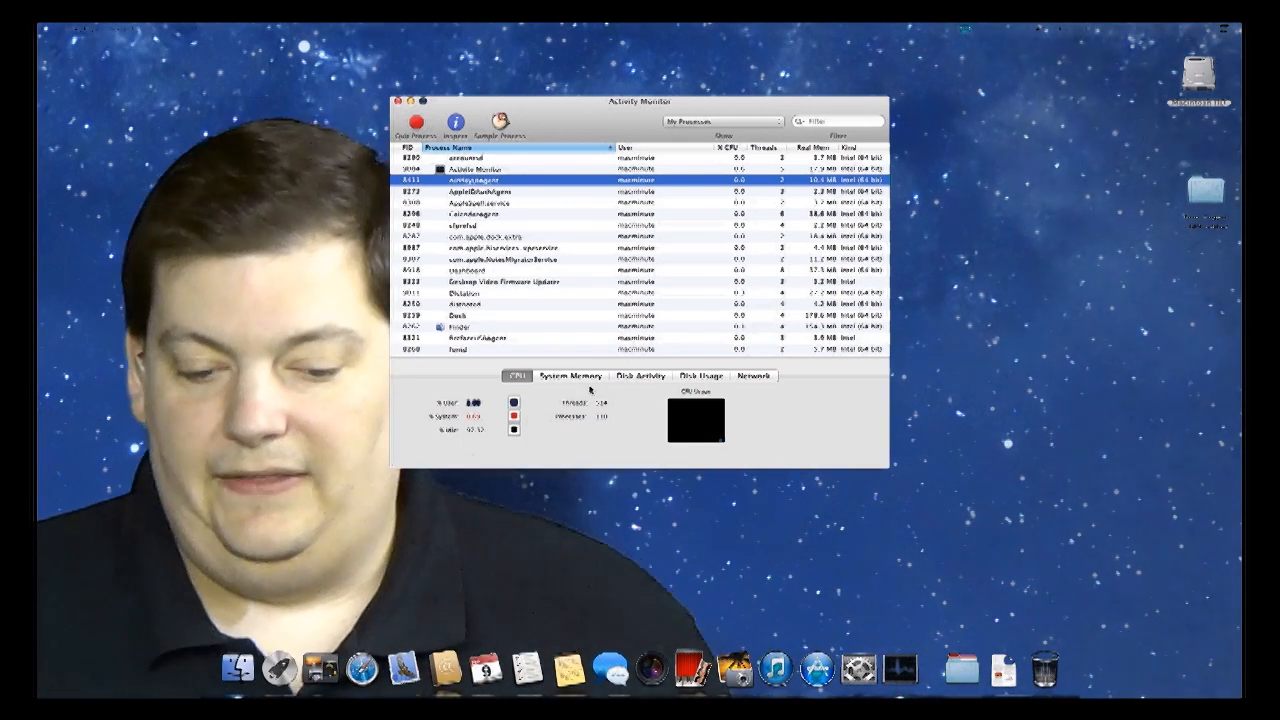
click(640, 376)
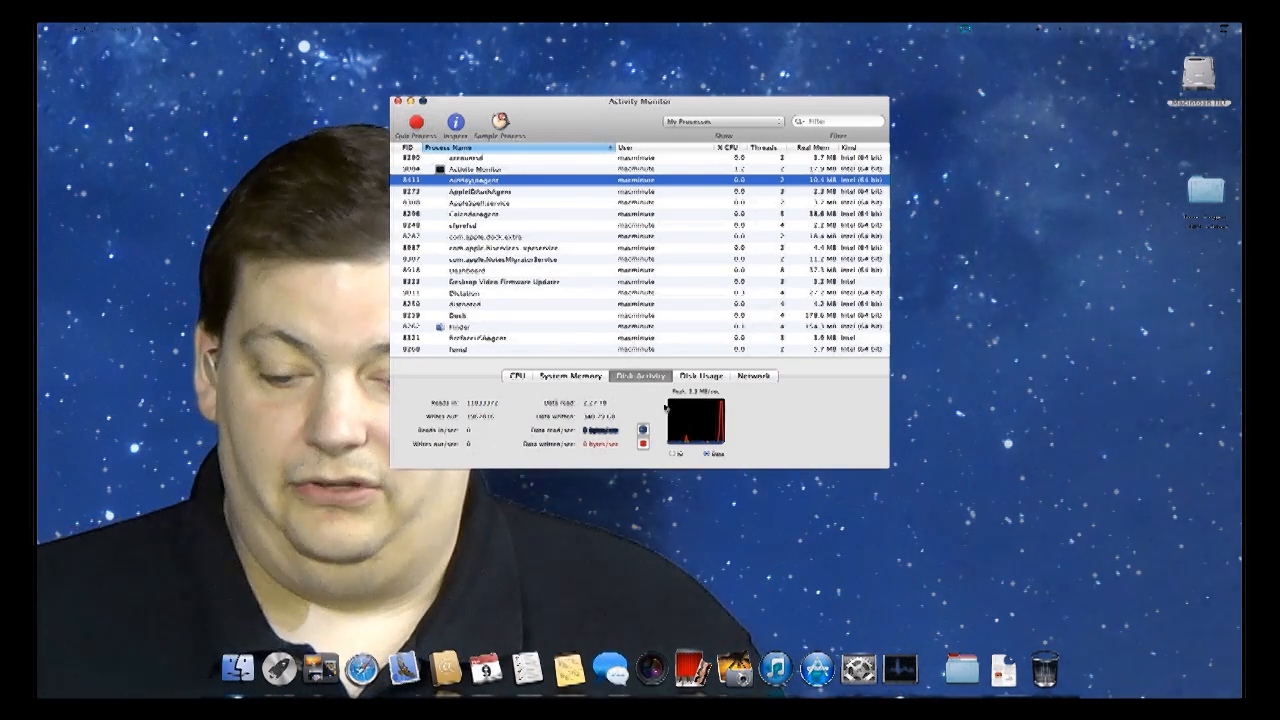
mouse_move(712, 424)
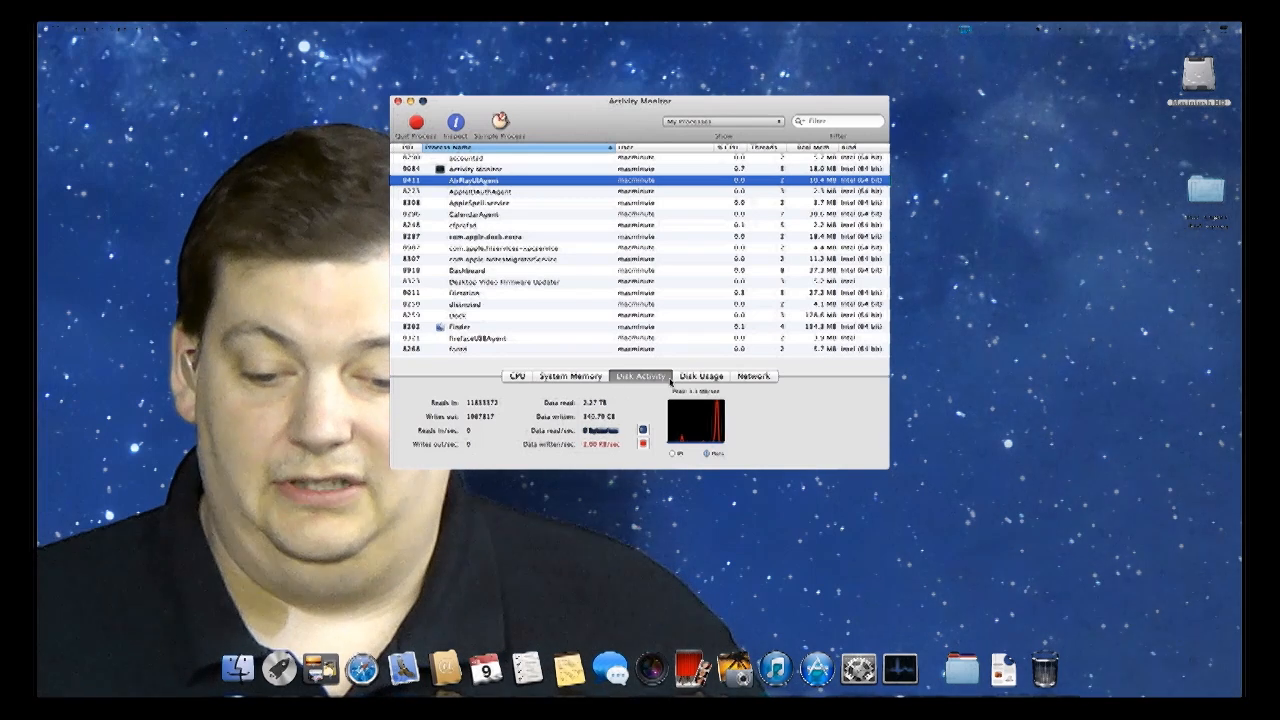
click(704, 376)
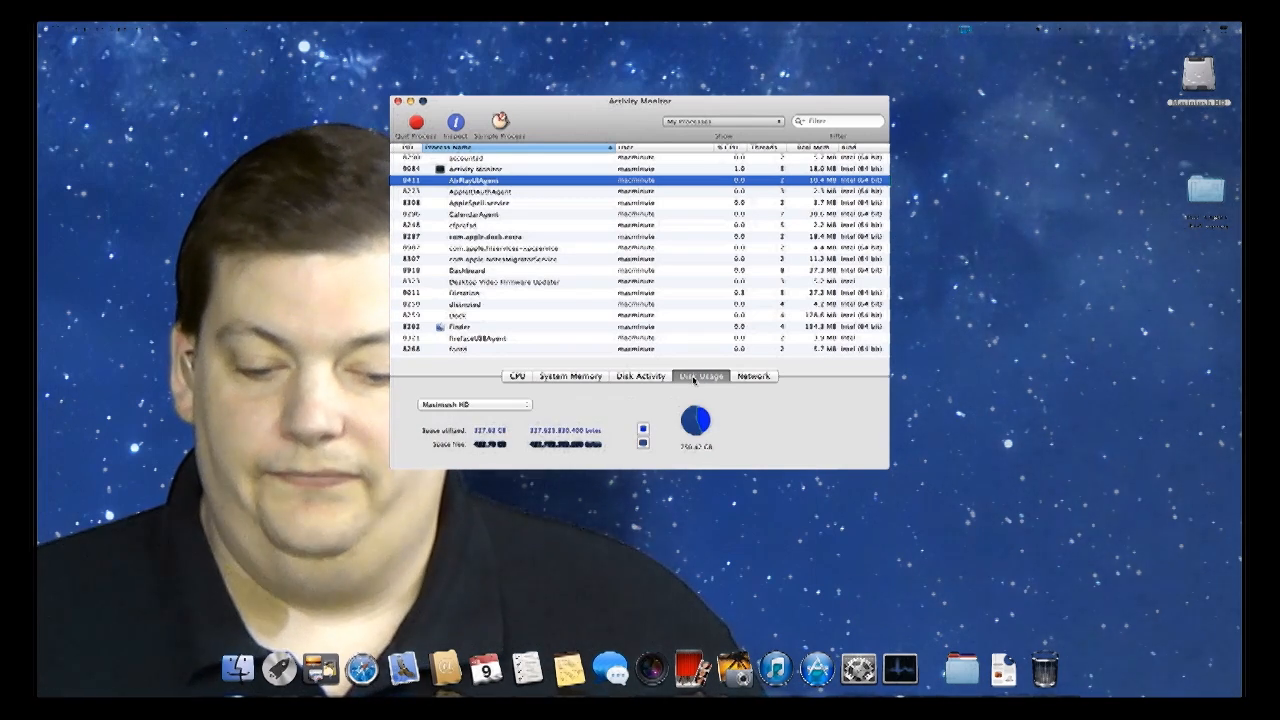
click(752, 376)
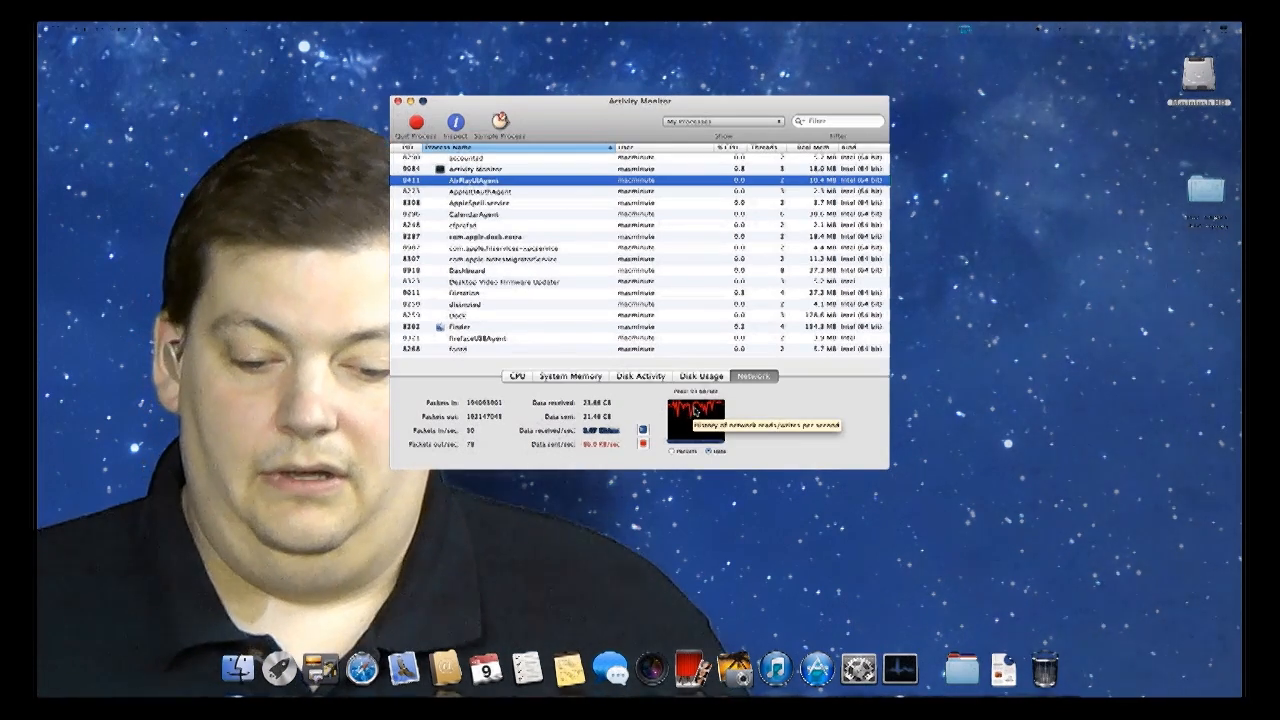
click(516, 376)
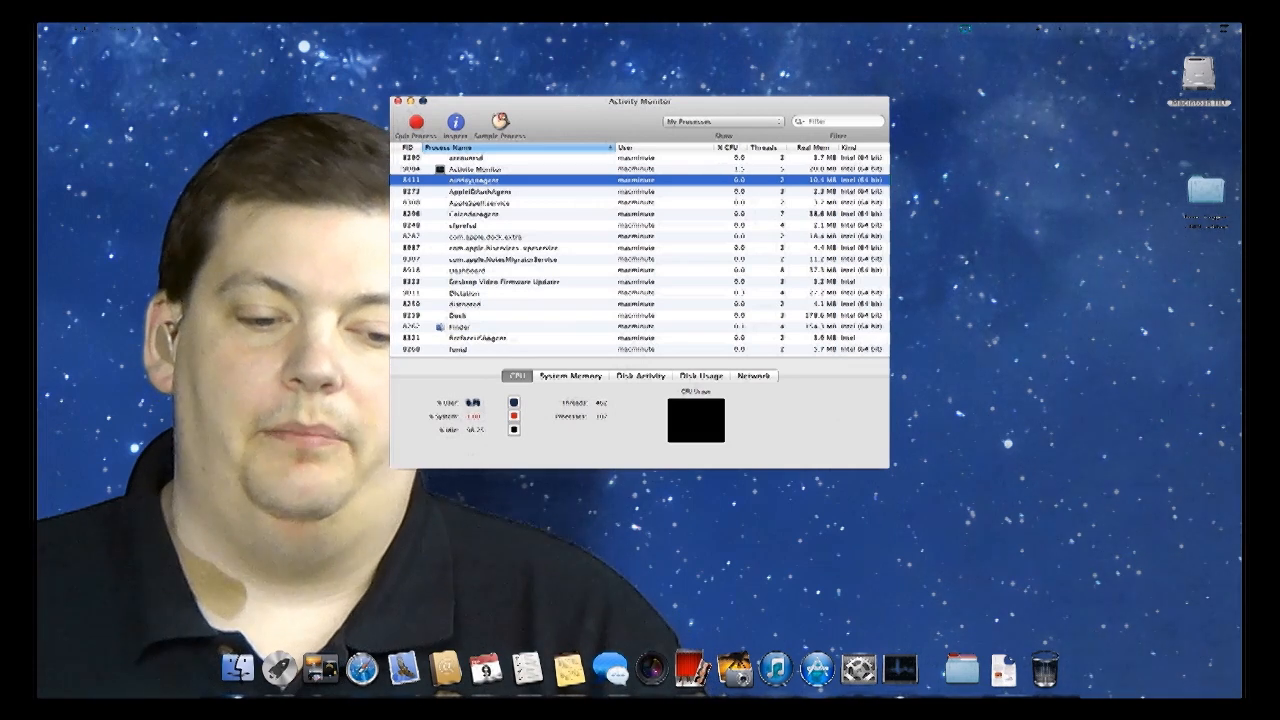
Show a floating CPU usage meter on the desktop via the Window menu and choose its layout
click(258, 28)
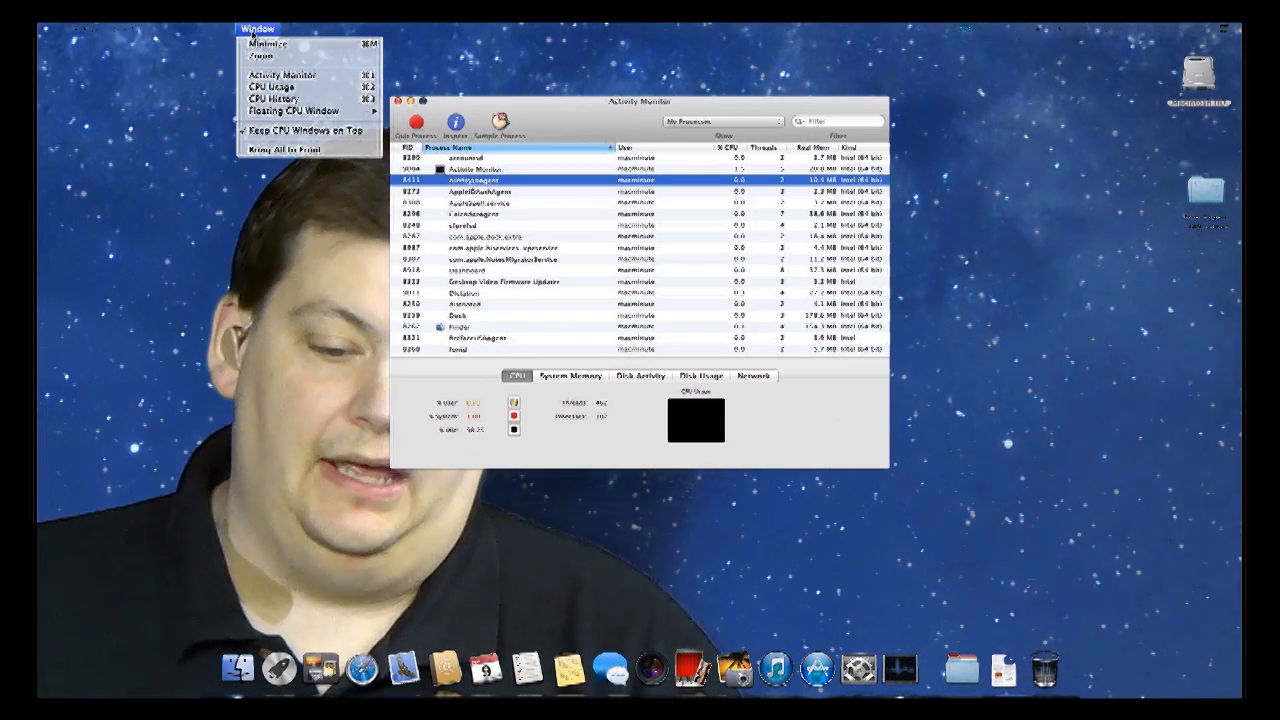
click(292, 112)
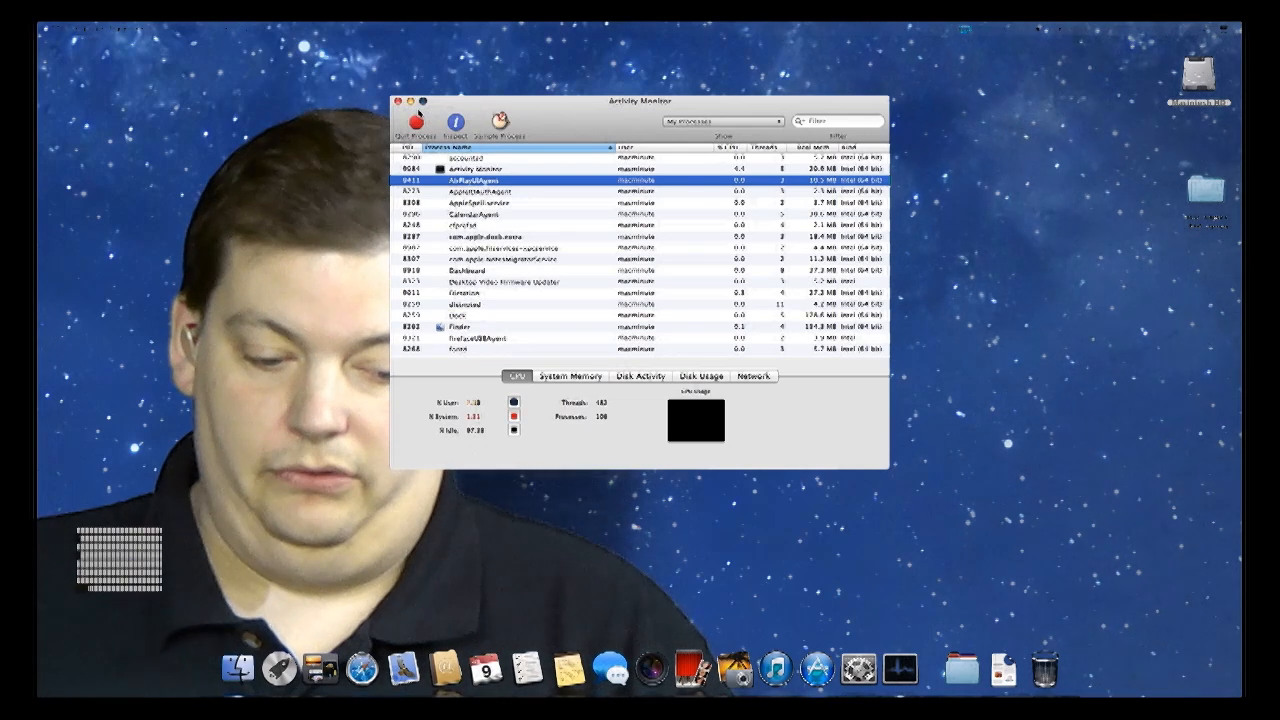
click(258, 28)
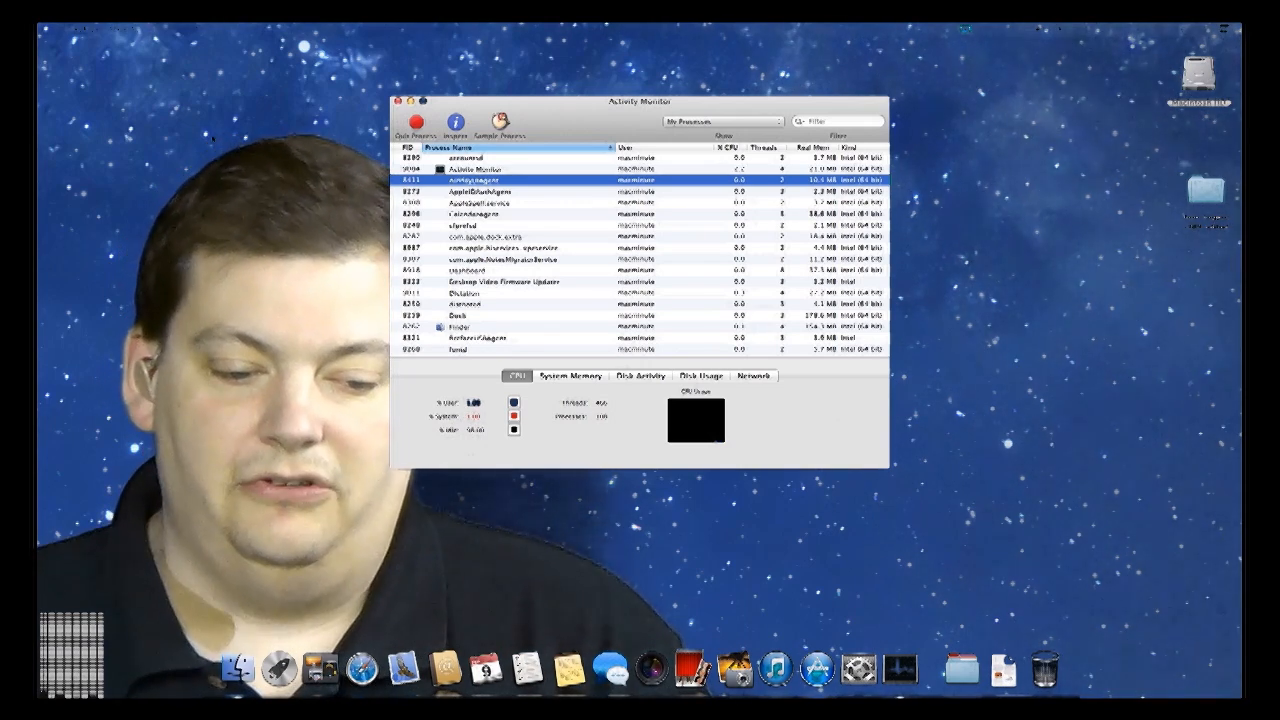
Set the dock icon to Show CPU Usage, then close the main Activity Monitor window
click(222, 28)
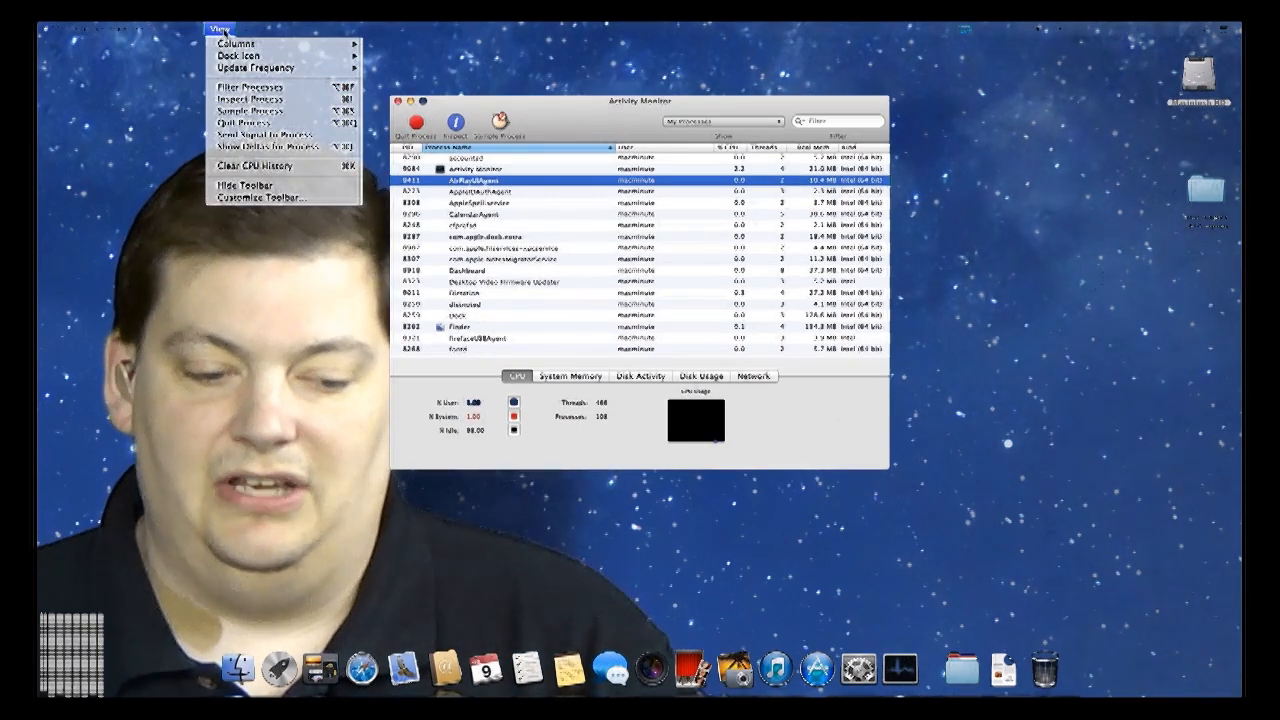
mouse_move(258, 68)
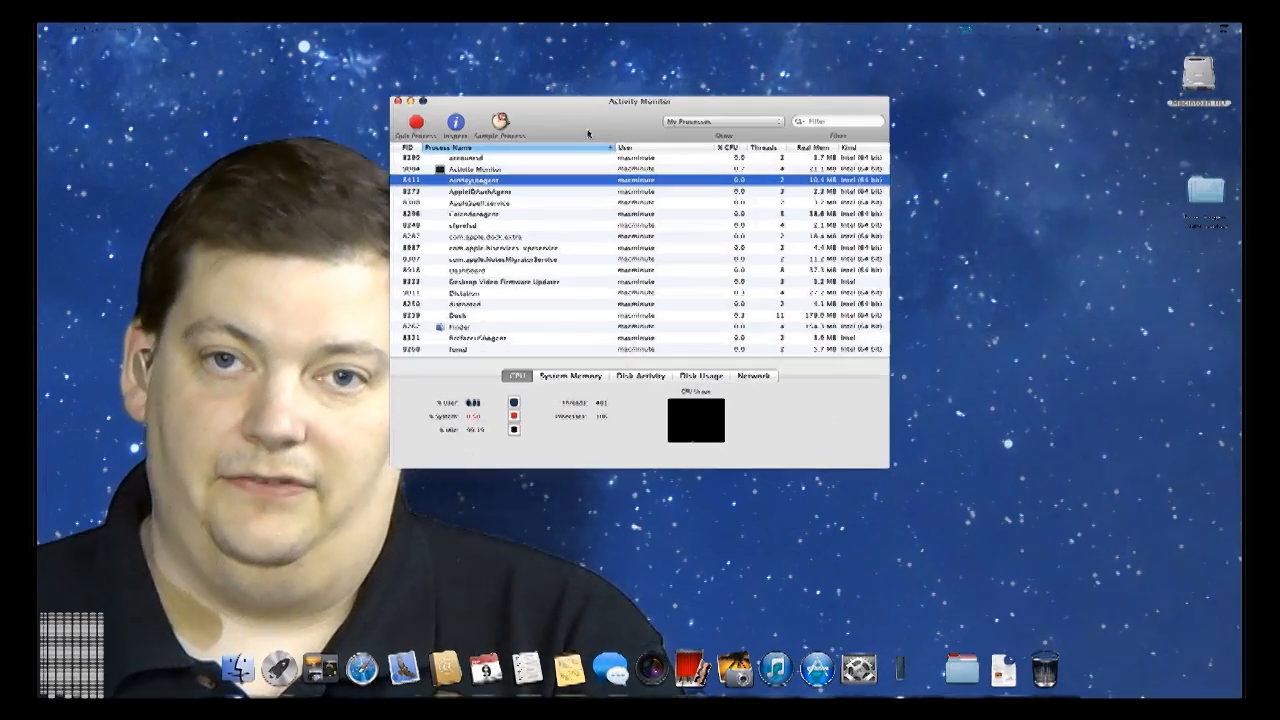
click(404, 100)
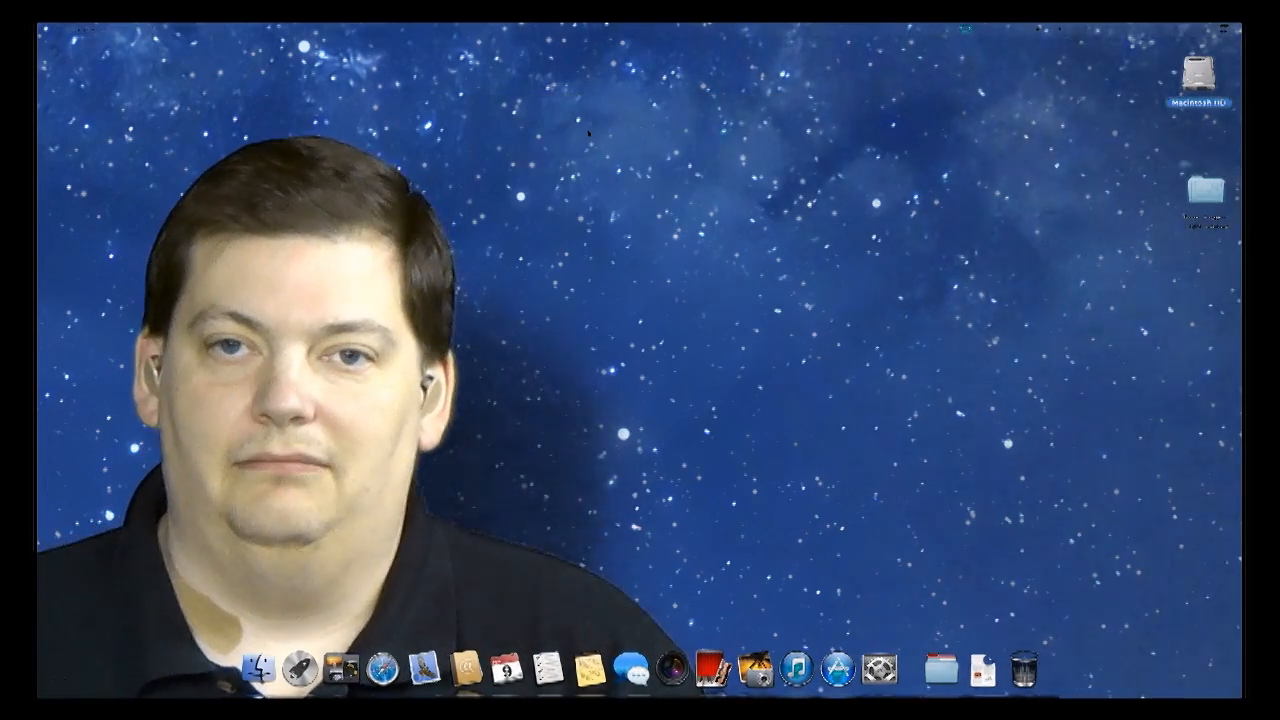